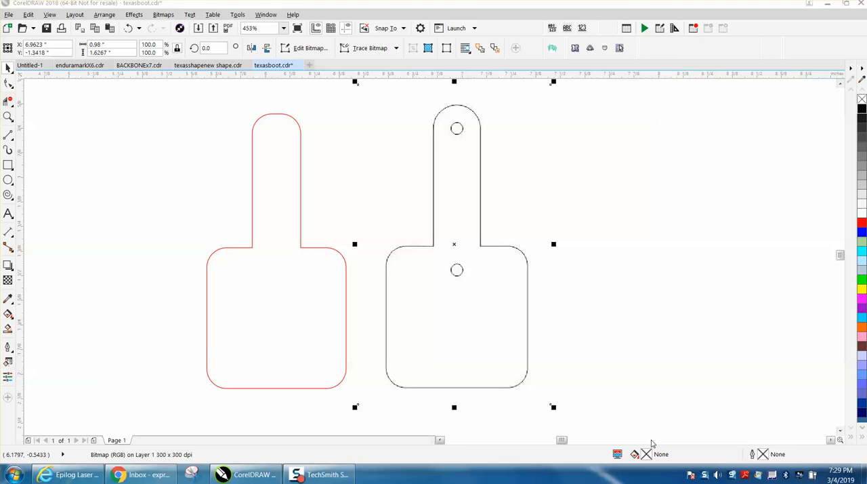
pyautogui.moveTo(521, 375)
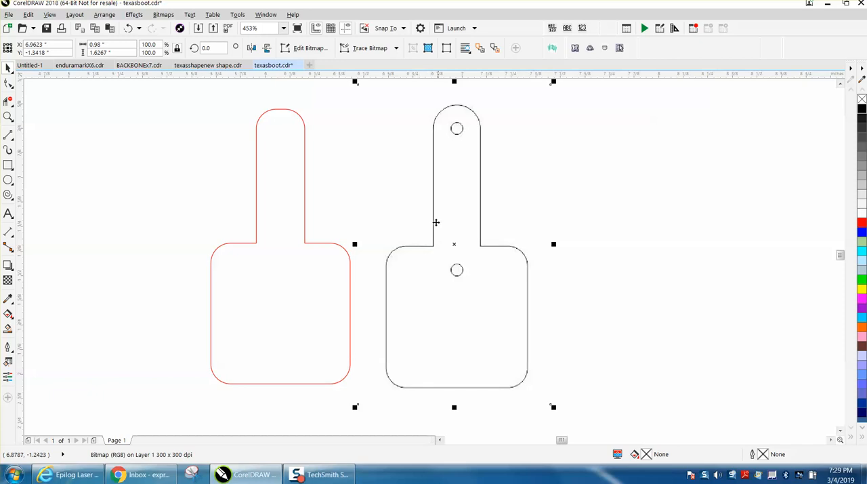
pyautogui.moveTo(372, 231)
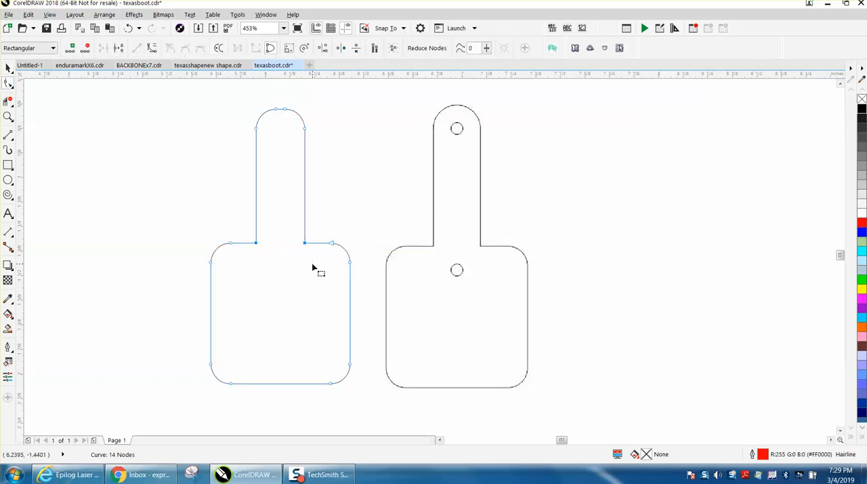
# Marquee-select the red outline's two inside neck corner nodes with the Shape tool
pyautogui.click(266, 15)
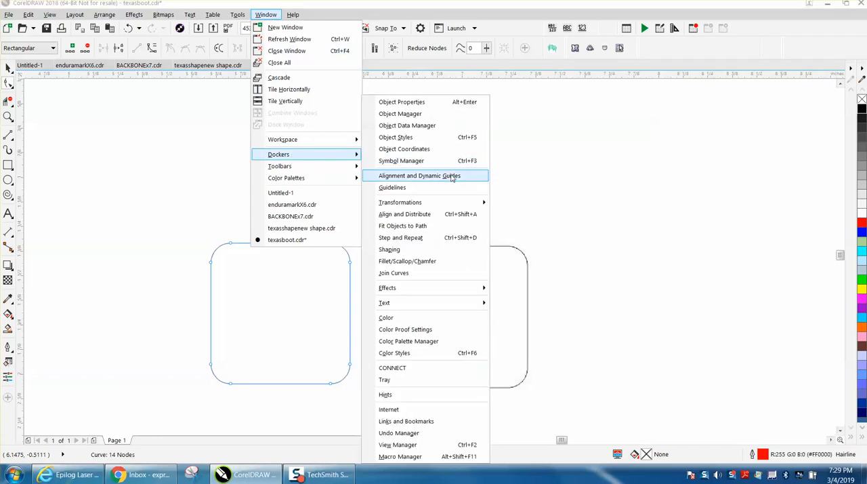
pyautogui.moveTo(406, 332)
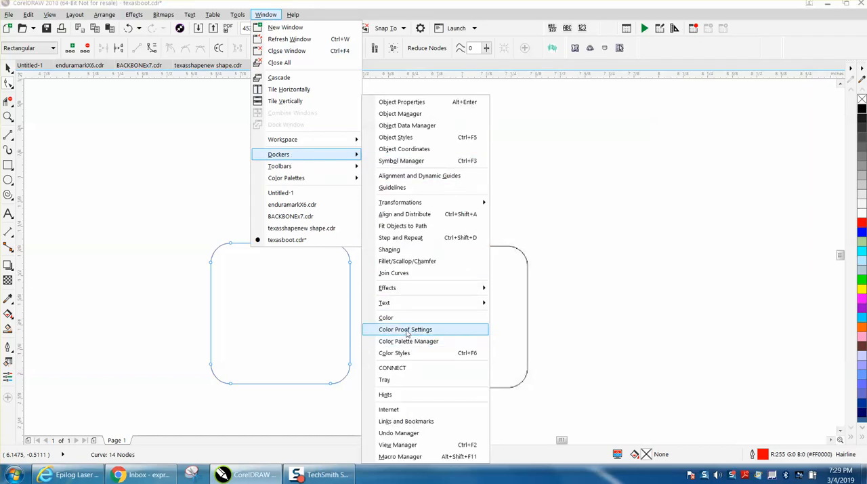
pyautogui.moveTo(407, 261)
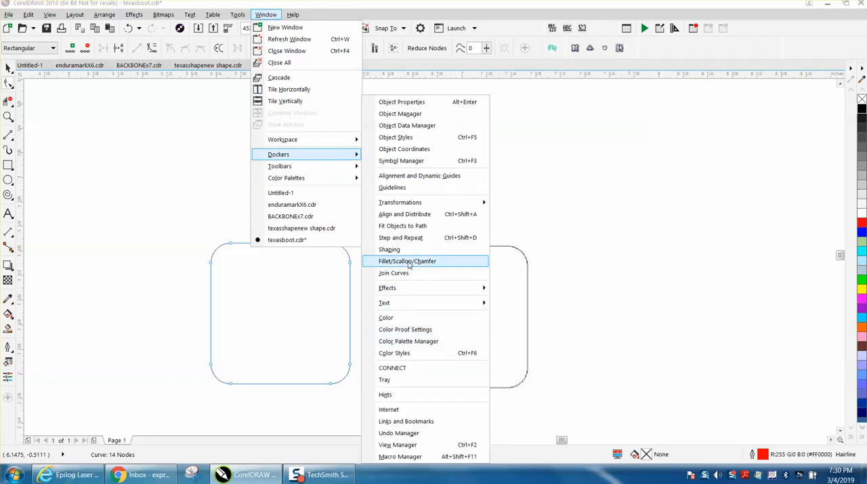
# Bring up the Fillet/Scallop/Chamfer docker from Window > Dockers
pyautogui.click(407, 261)
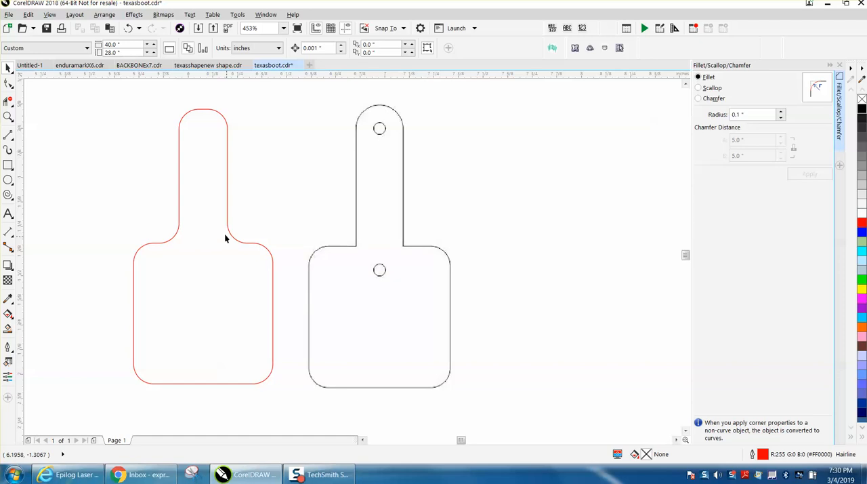
pyautogui.moveTo(220, 122)
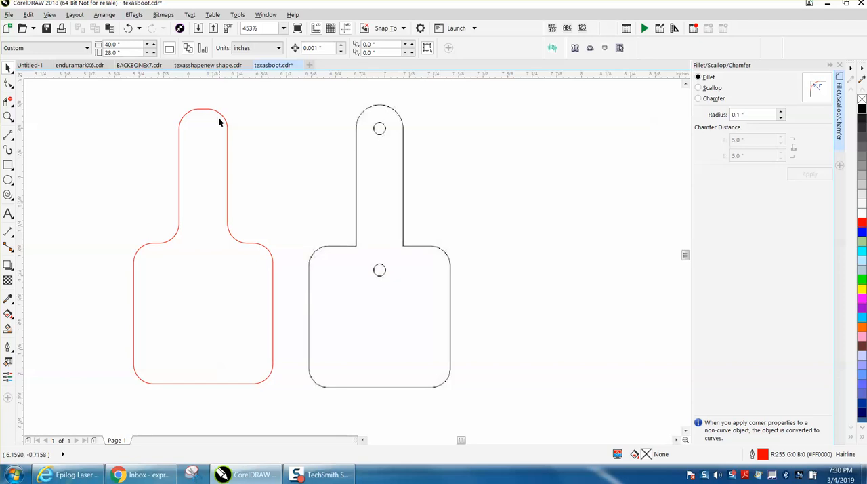
pyautogui.moveTo(384, 109)
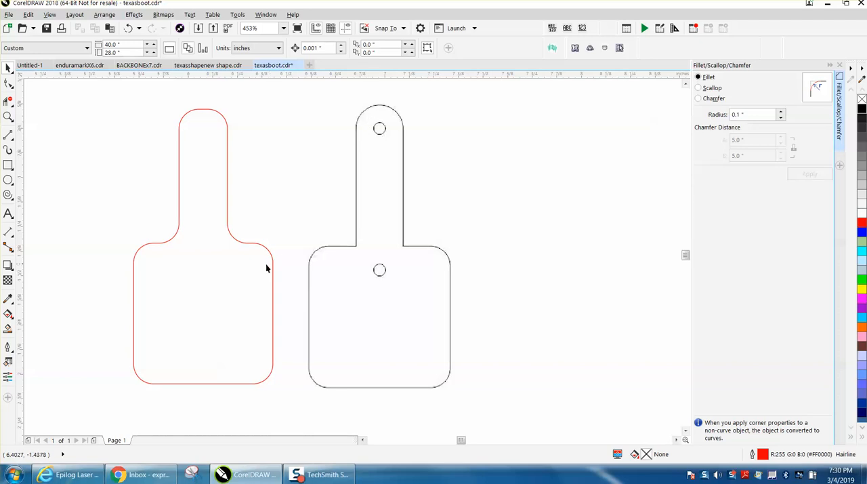
pyautogui.moveTo(210, 273)
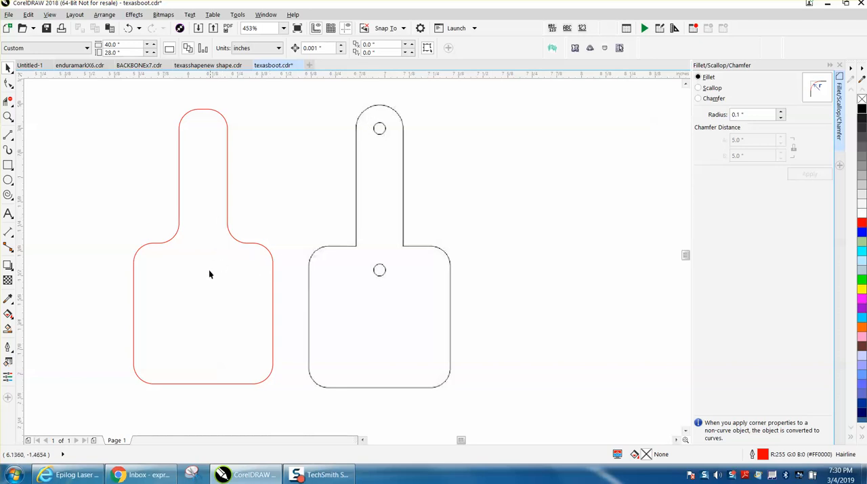
pyautogui.moveTo(220, 251)
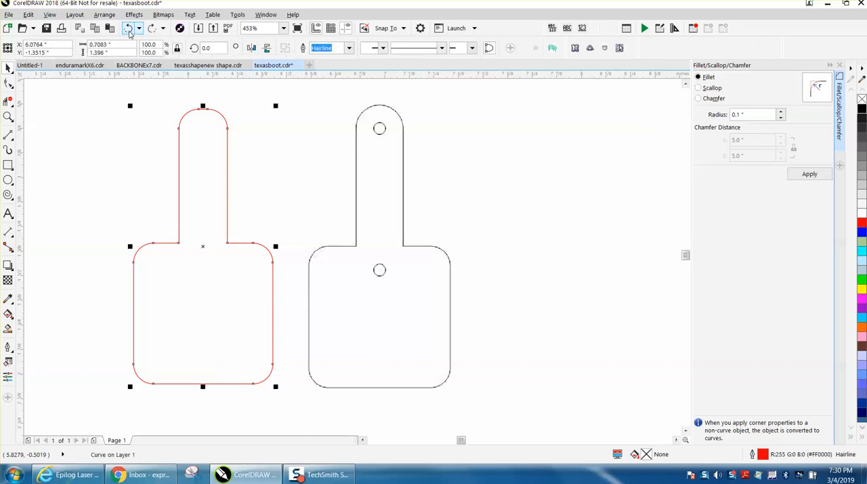
# Replace the docker's fillet radius with 0.05 inch for the inside corners
pyautogui.click(752, 114)
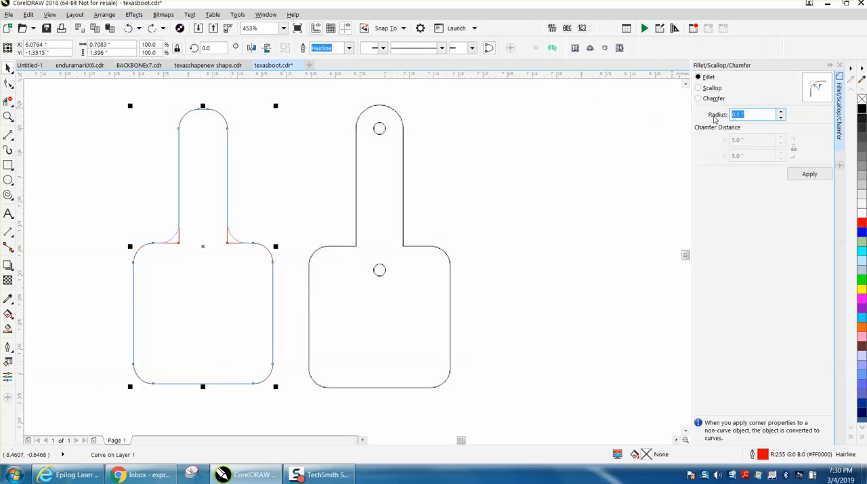
pyautogui.write('.05')
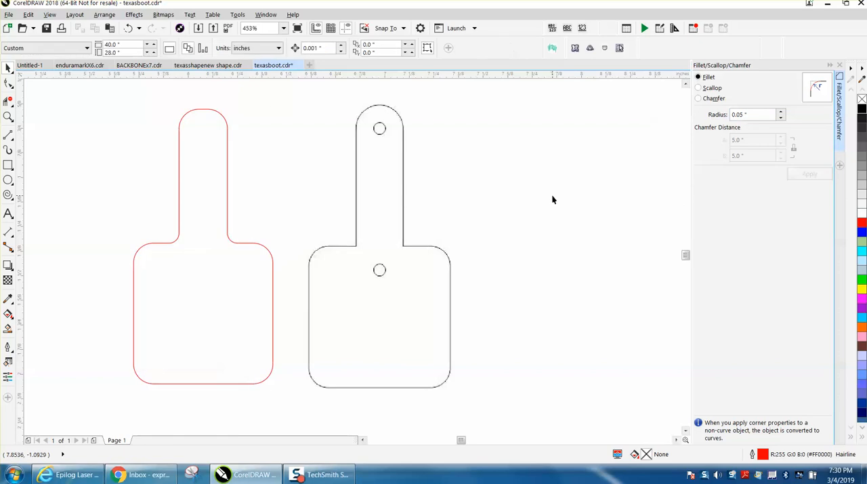
pyautogui.moveTo(628, 159)
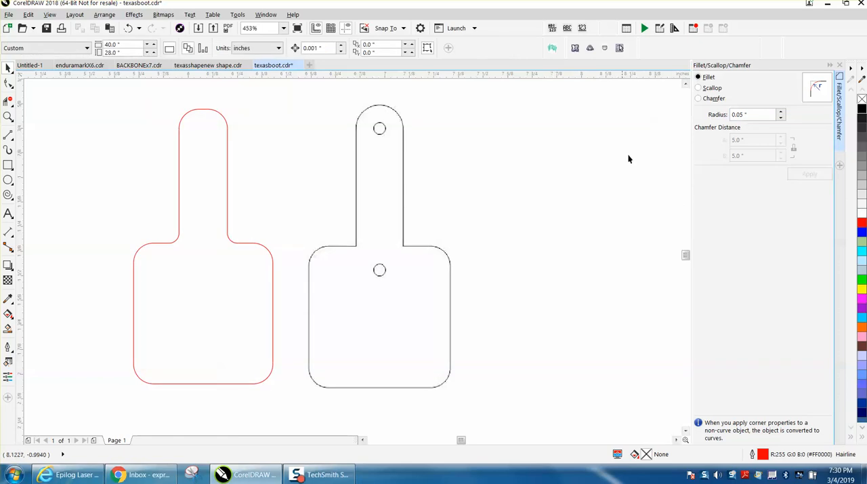